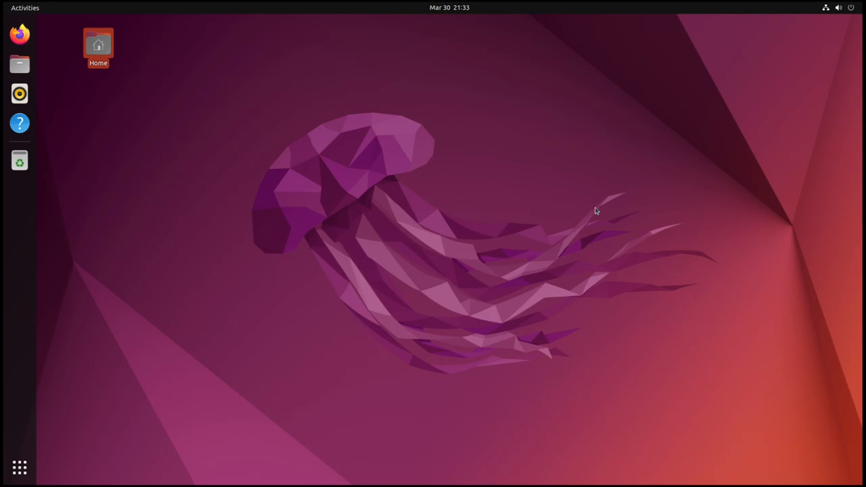
{"action": "double_click", "coordinate": [98, 44]}
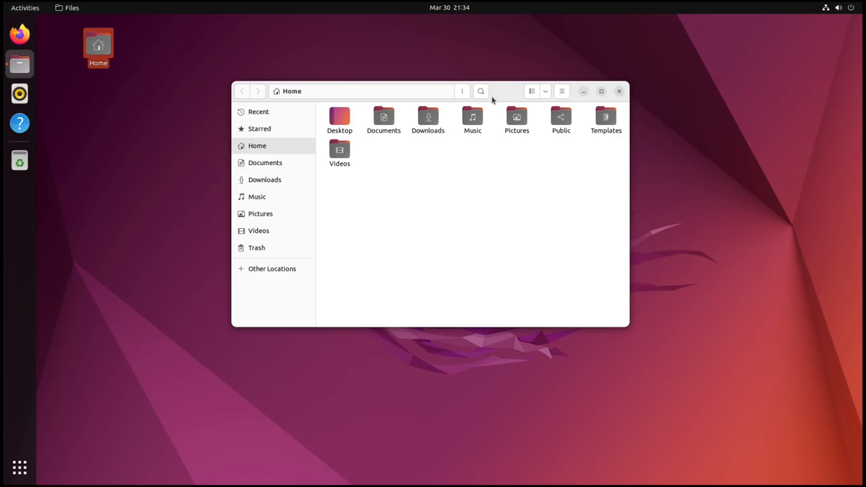
{"action": "left_click_drag", "start_coordinate": [493, 92], "coordinate": [467, 101]}
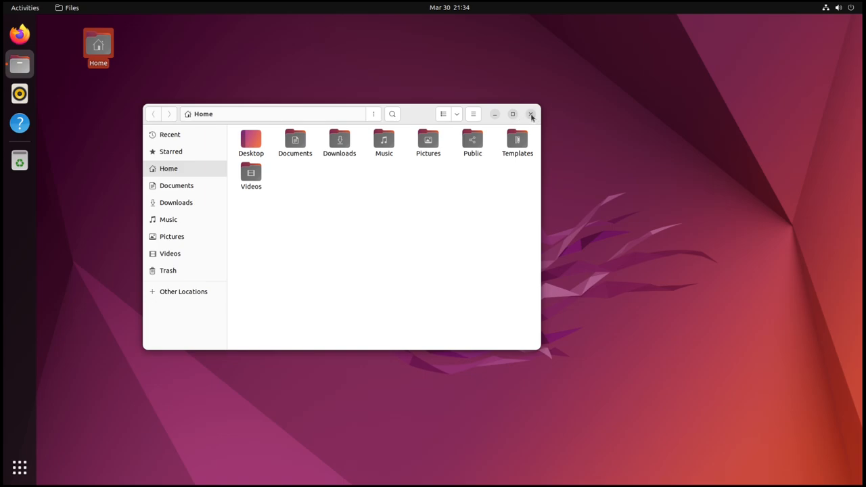
{"action": "left_click", "coordinate": [533, 113]}
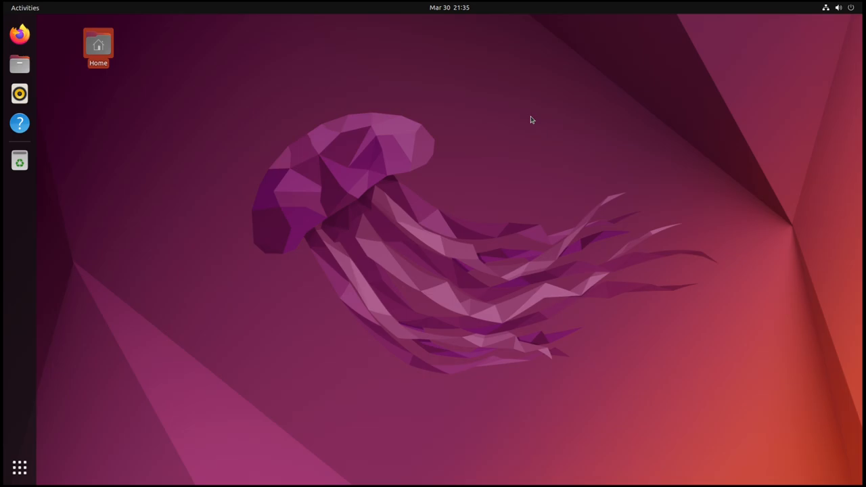
{"action": "mouse_move", "coordinate": [303, 99]}
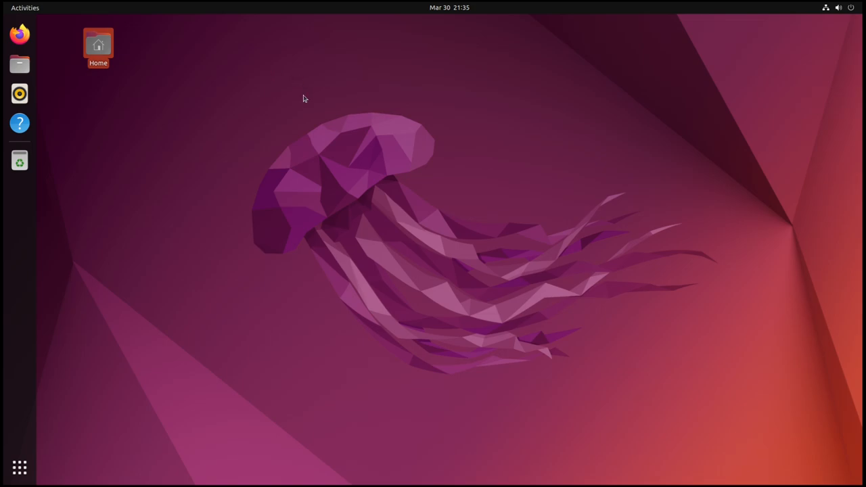
{"action": "mouse_move", "coordinate": [366, 163]}
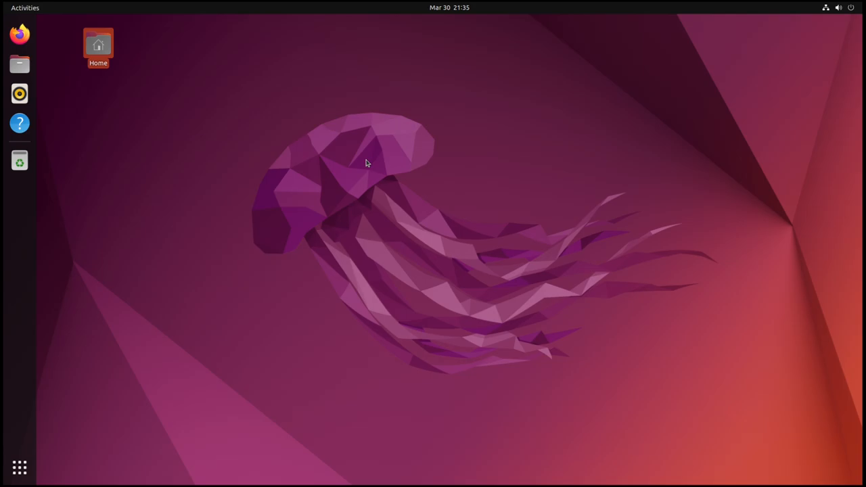
{"action": "mouse_move", "coordinate": [330, 189]}
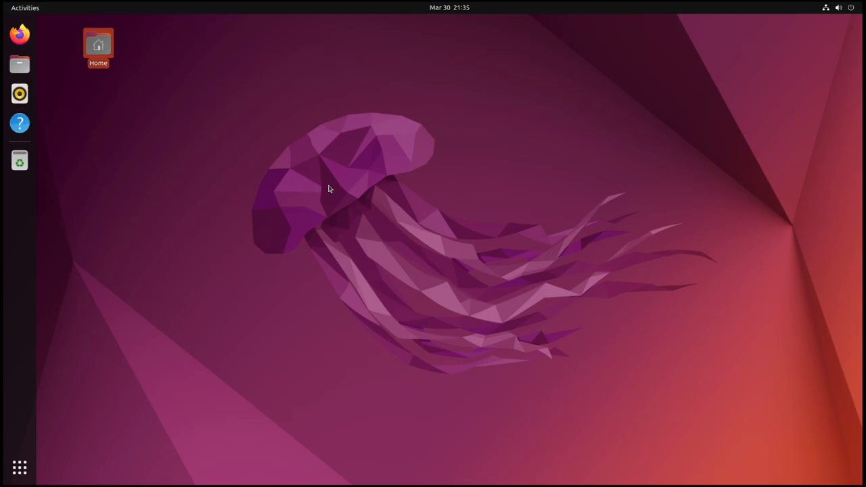